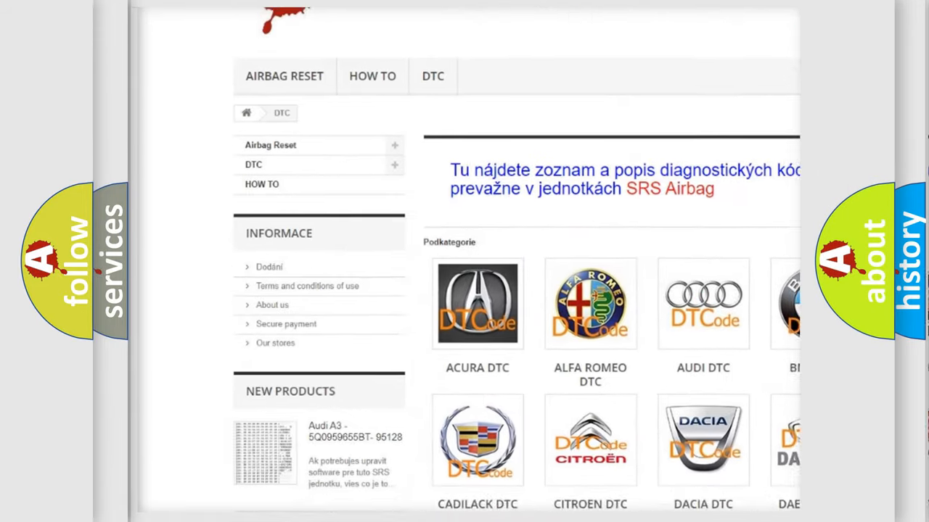
Step: Scroll down the DTC category page to the manufacturer tiles from Acura to Infiniti
{"action": "scroll", "scroll_direction": "down", "scroll_amount": 3}
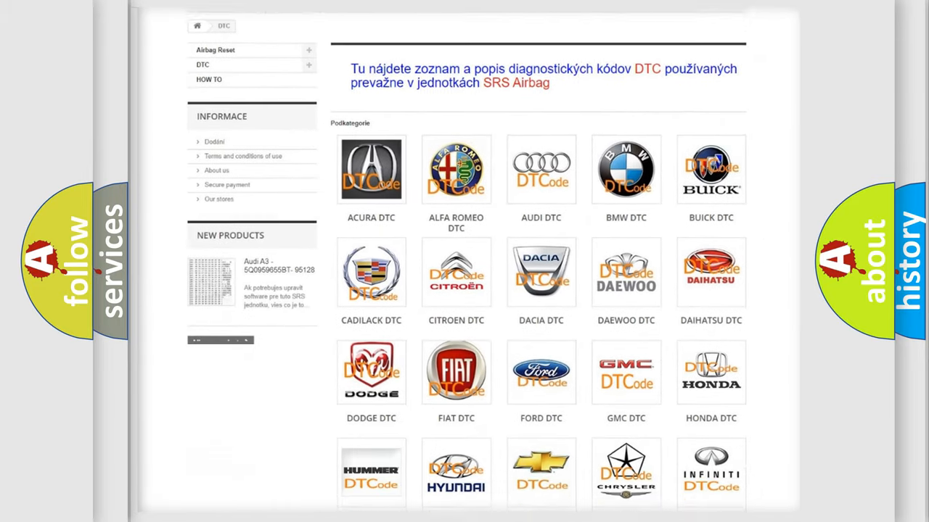
{"action": "scroll", "scroll_direction": "down", "scroll_amount": 3}
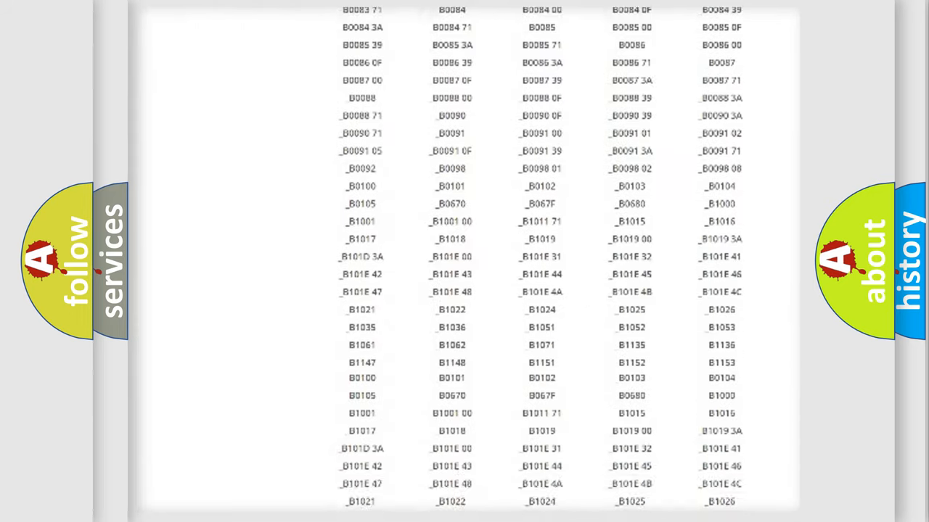
Step: Scroll through the B and U fault code list to the footer and back up
{"action": "scroll", "scroll_direction": "down", "scroll_amount": 3}
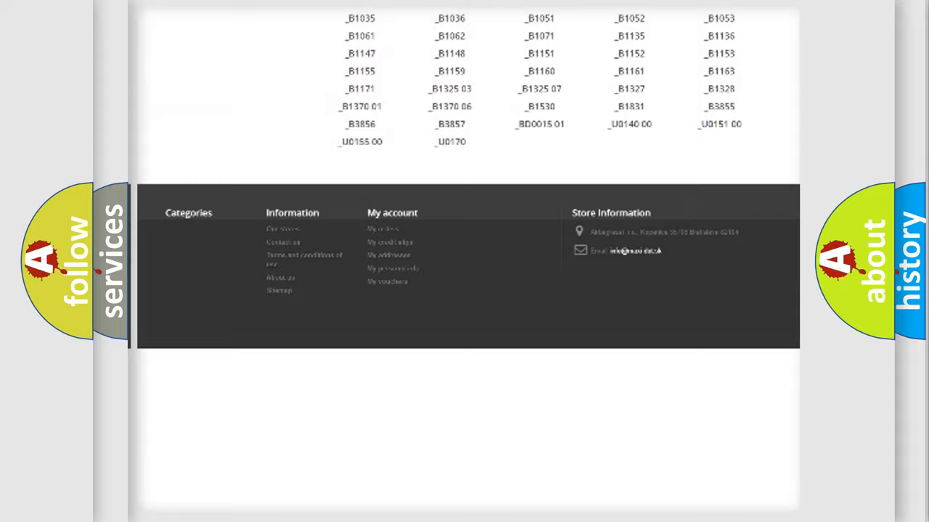
{"action": "scroll", "scroll_direction": "up", "scroll_amount": 3}
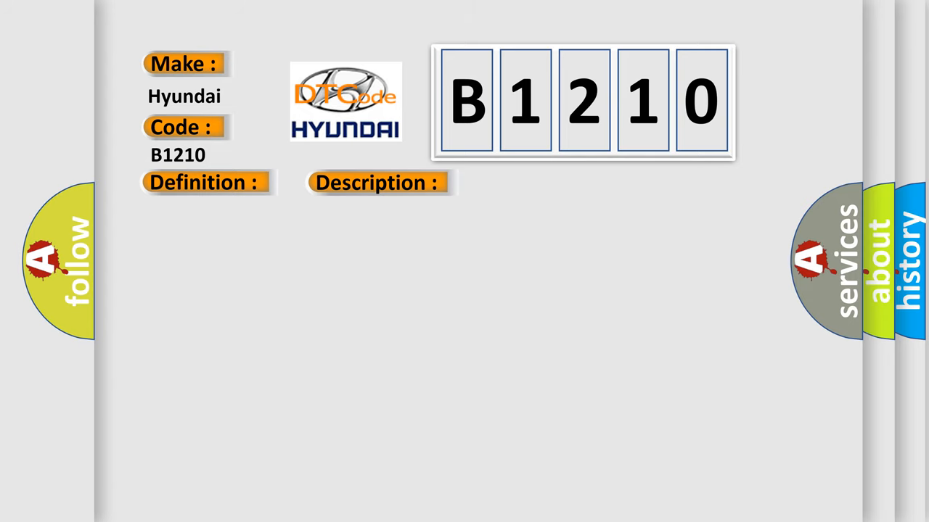
Step: Reveal the B1210 causes: open or poor connections on the front left sensor's TX, RX, ground and power lines
{"action": "left_click", "coordinate": [534, 183]}
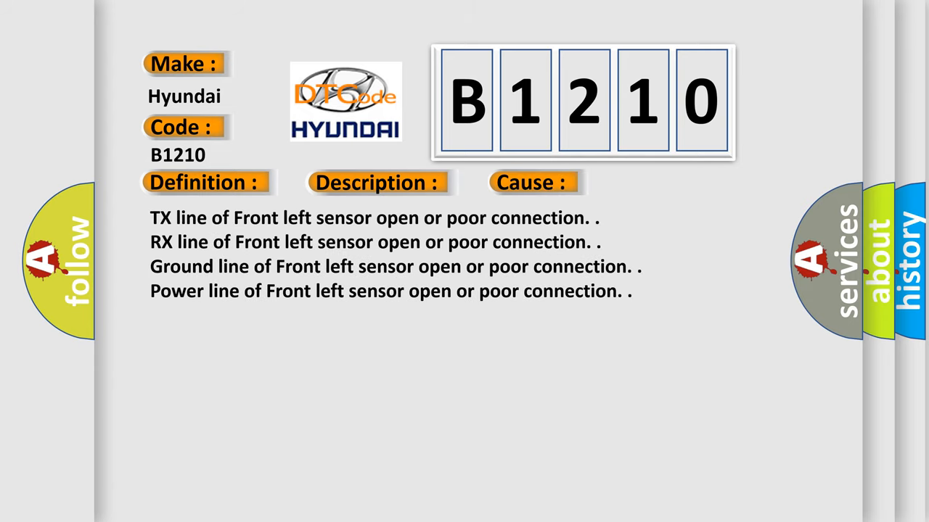